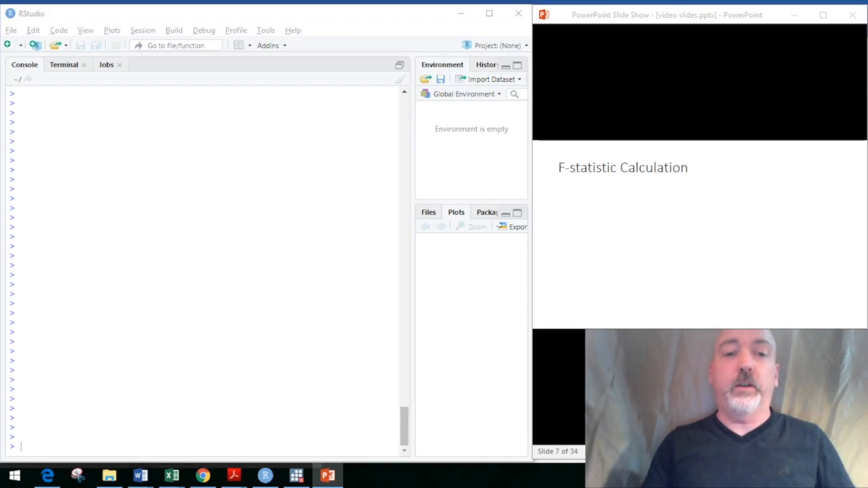
pyautogui.moveTo(374, 207)
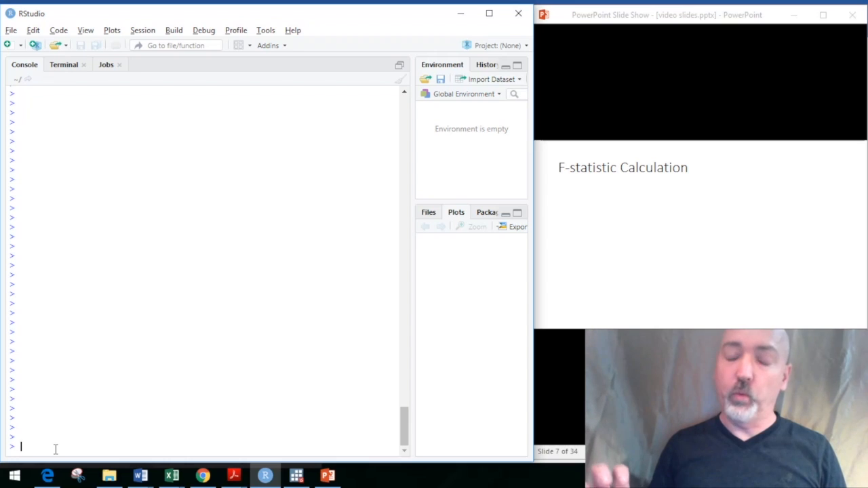
# - Load the wooldridge package via autocomplete and load the wage1 dataset
pyautogui.write('library(w')
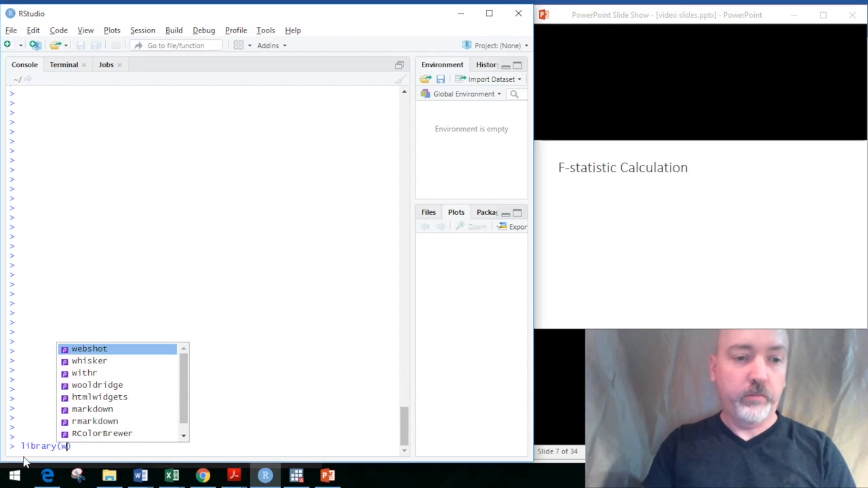
pyautogui.click(97, 385)
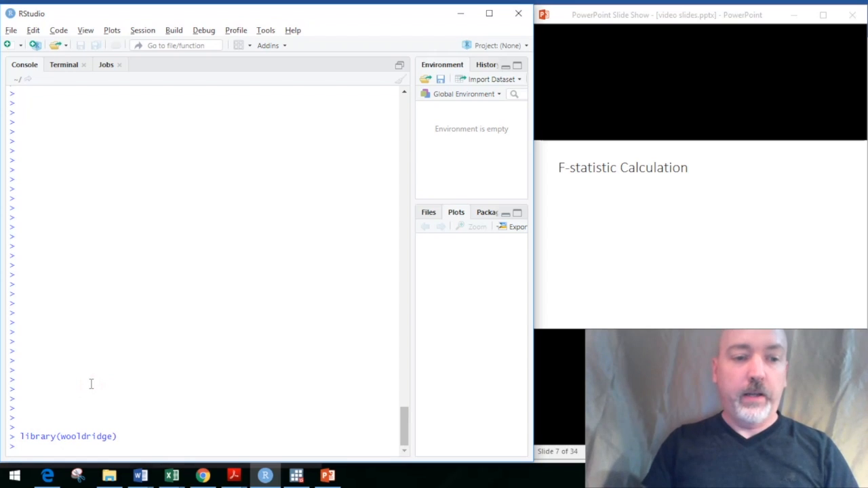
pyautogui.write('data(wage1')
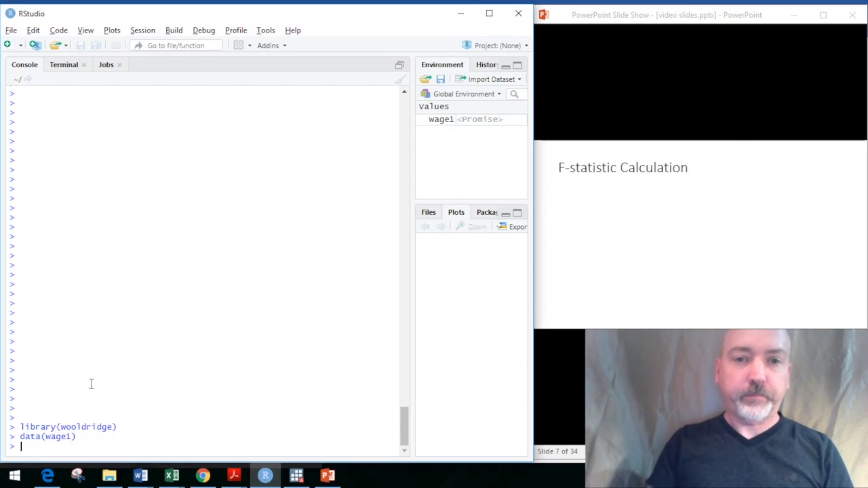
pyautogui.moveTo(438, 112)
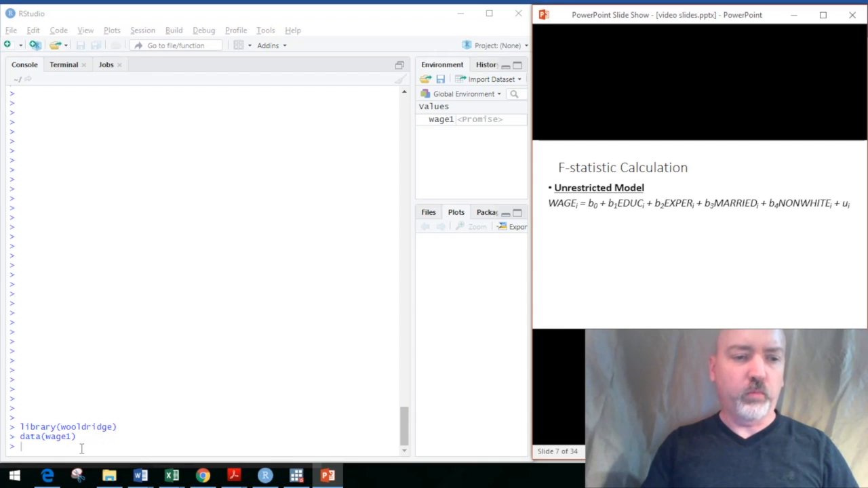
# - Fit reg1 <- lm(wage~educ+exper+married+nonwhite) and view its summary (F-statistic 41.15)
pyautogui.write('reg1')
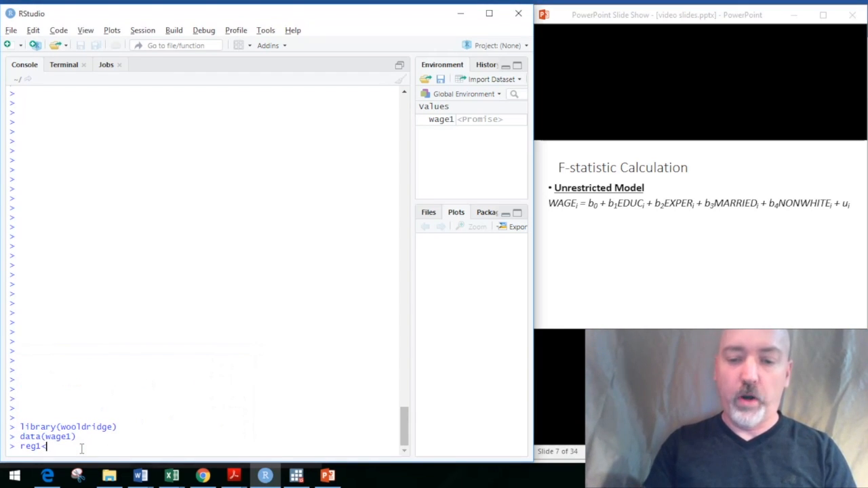
pyautogui.write('<-l')
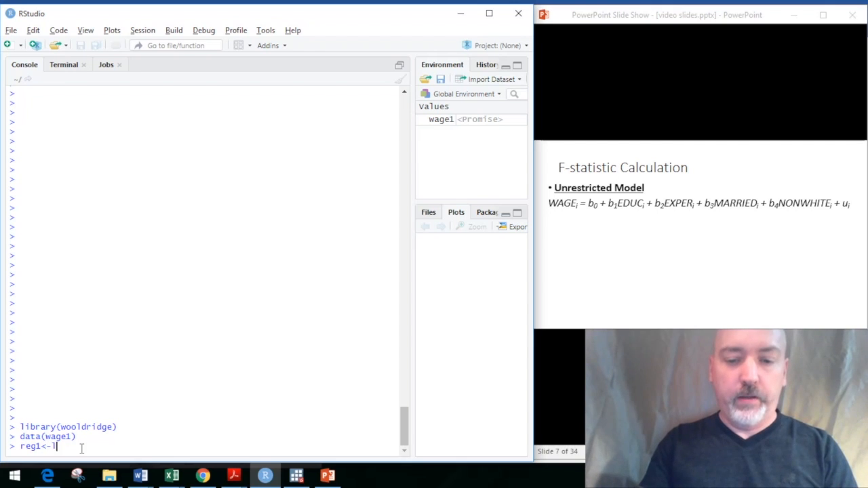
pyautogui.write('m()')
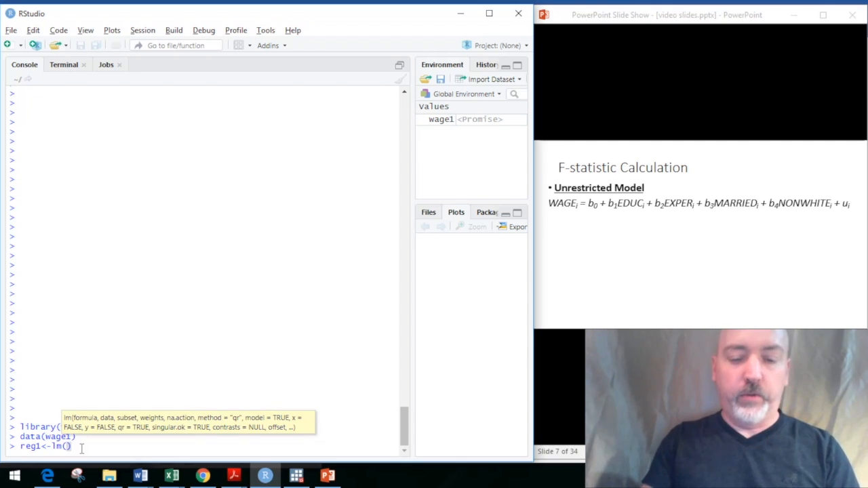
pyautogui.write('wage~educ+exper+')
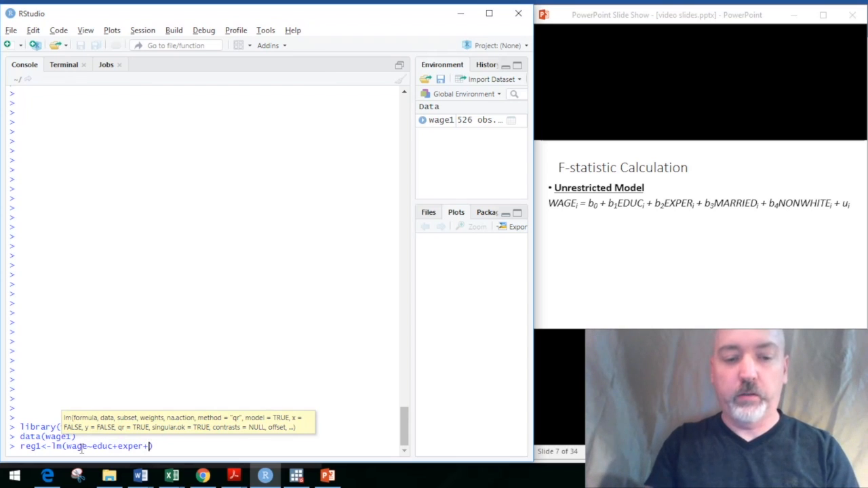
pyautogui.write('married)')
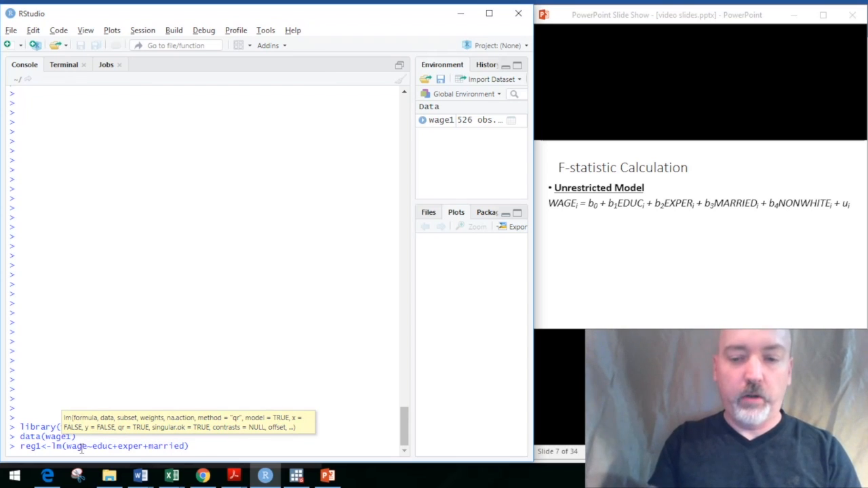
pyautogui.write('+no')
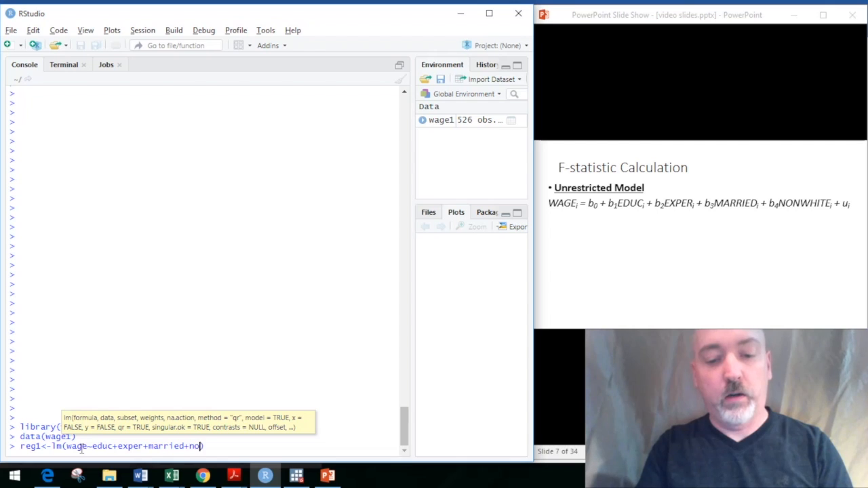
pyautogui.write('nwhite')
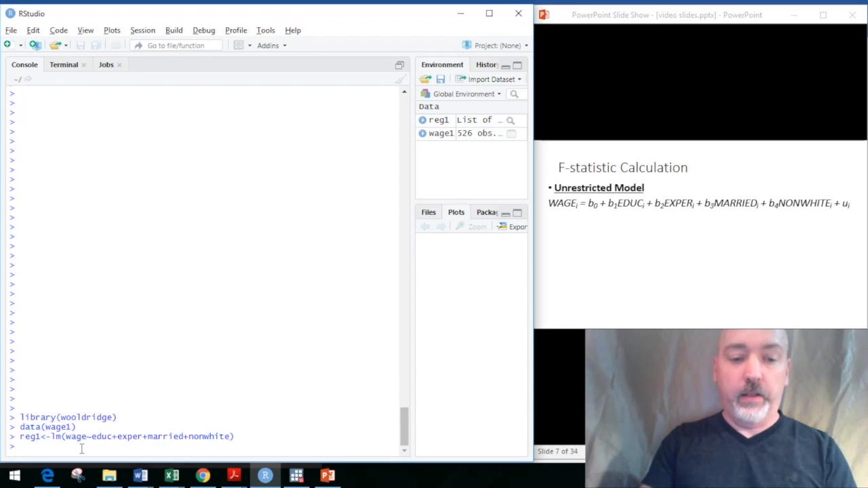
pyautogui.write('summary(reg1)')
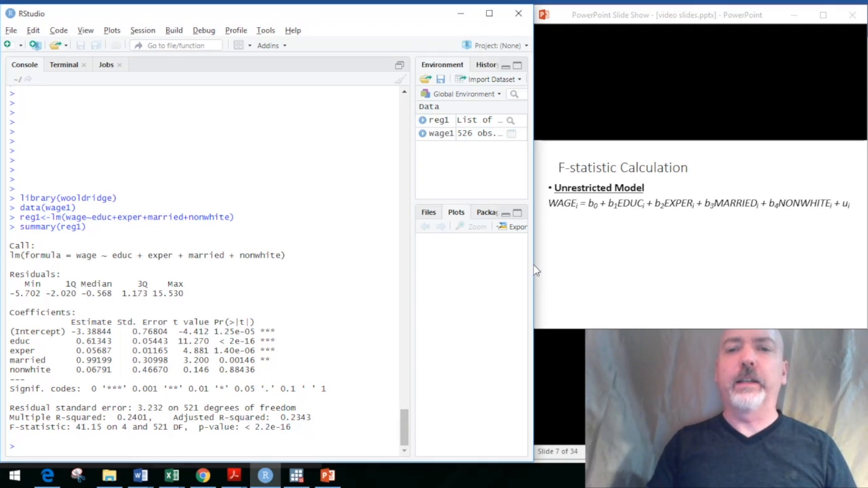
pyautogui.moveTo(380, 325)
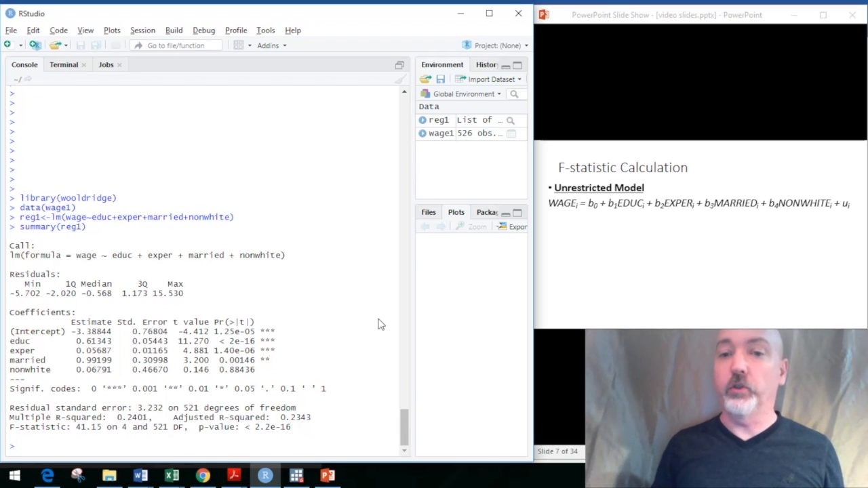
pyautogui.moveTo(637, 246)
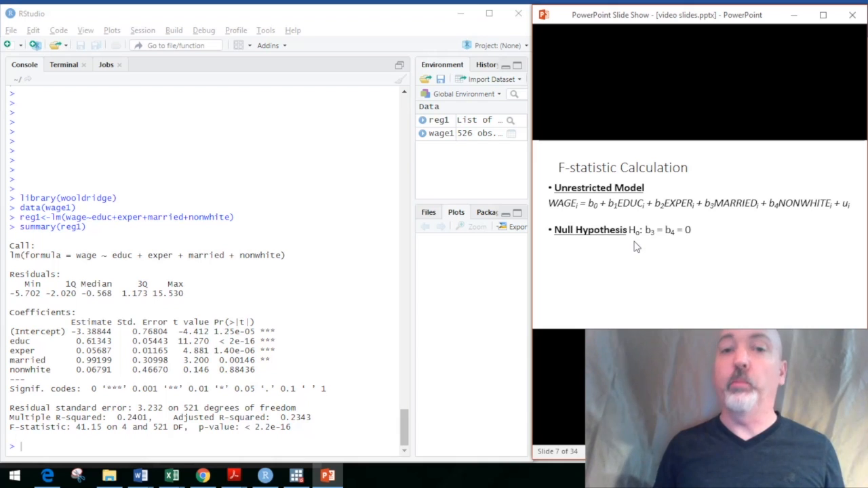
pyautogui.moveTo(850, 236)
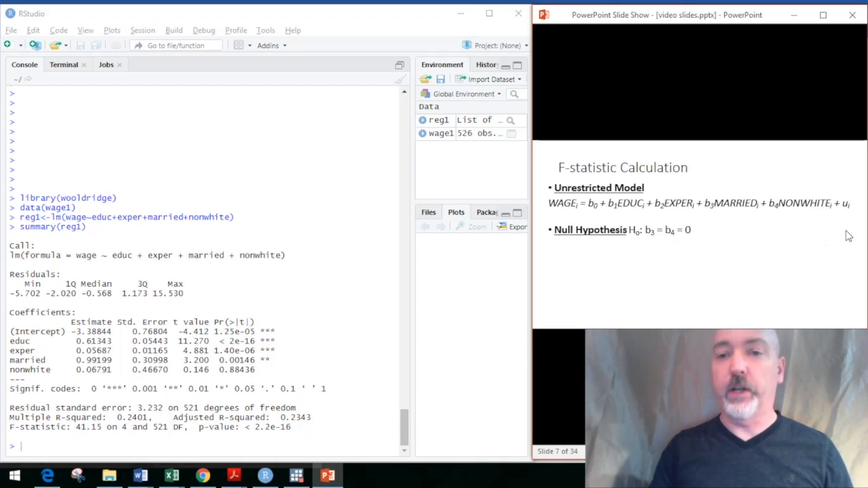
pyautogui.moveTo(600, 255)
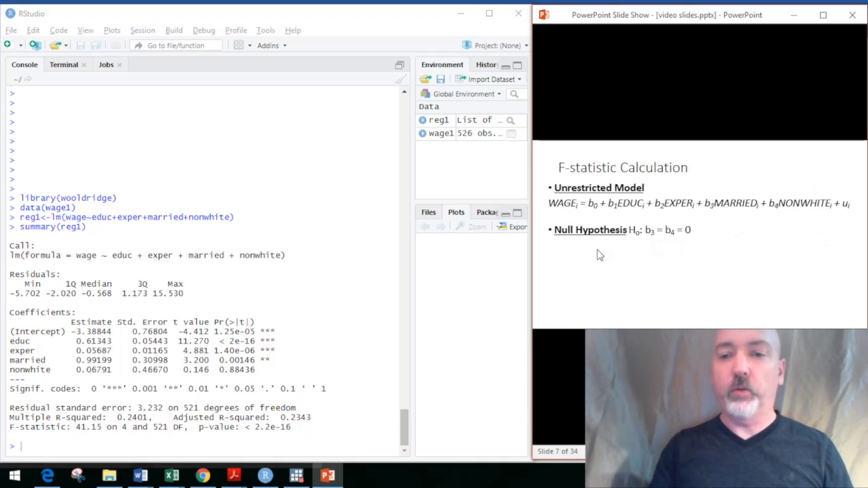
pyautogui.moveTo(330, 416)
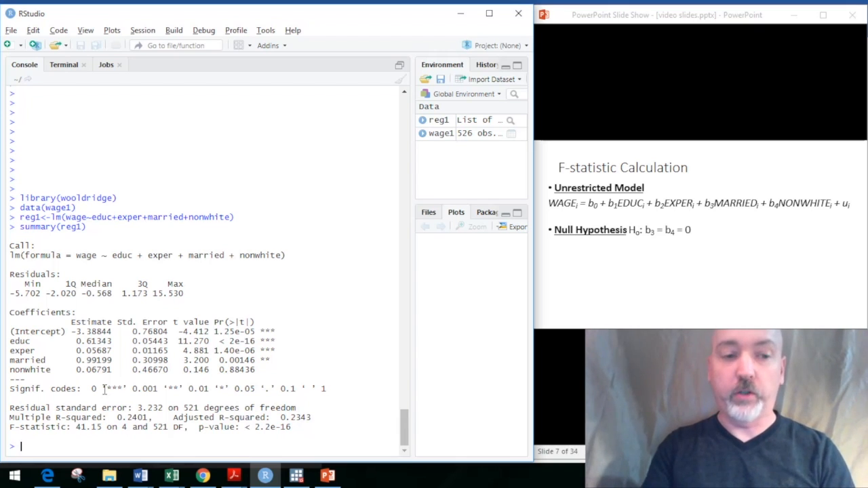
# - Fit reg2 <- lm(wage~educ+exper) and view its summary showing R-squared 0.2252
pyautogui.write('reg2')
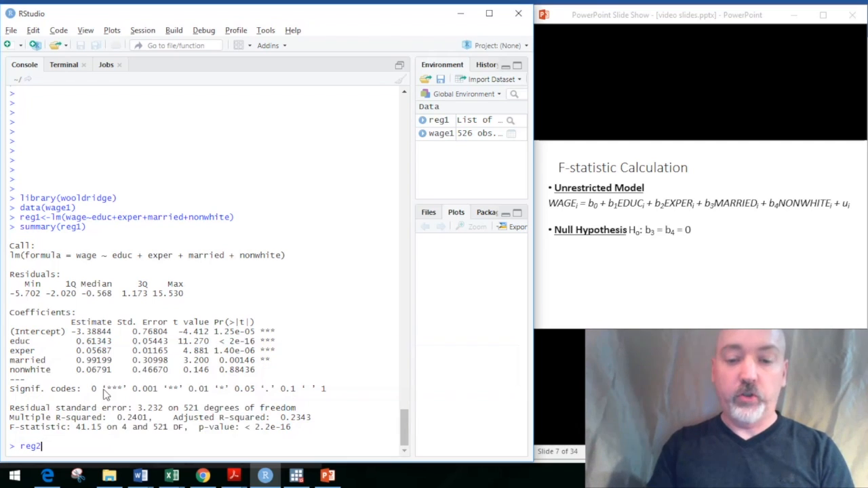
pyautogui.write('<-')
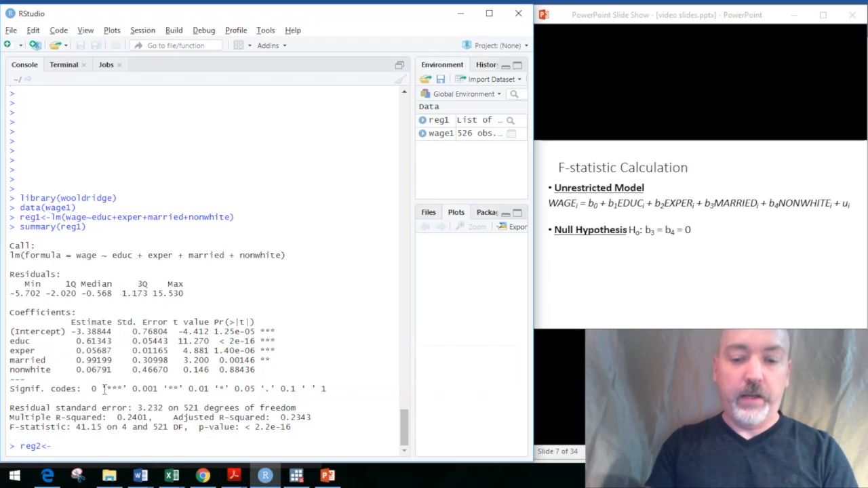
pyautogui.write('lm(')
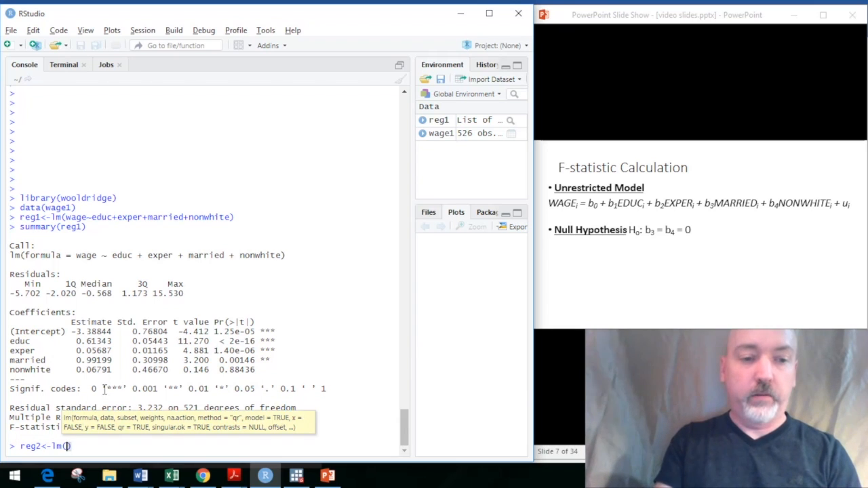
pyautogui.write('wage~')
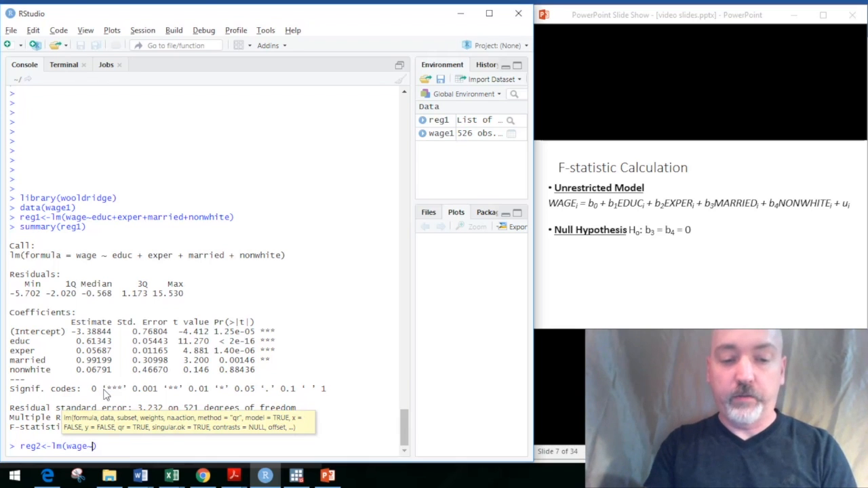
pyautogui.write('educ+')
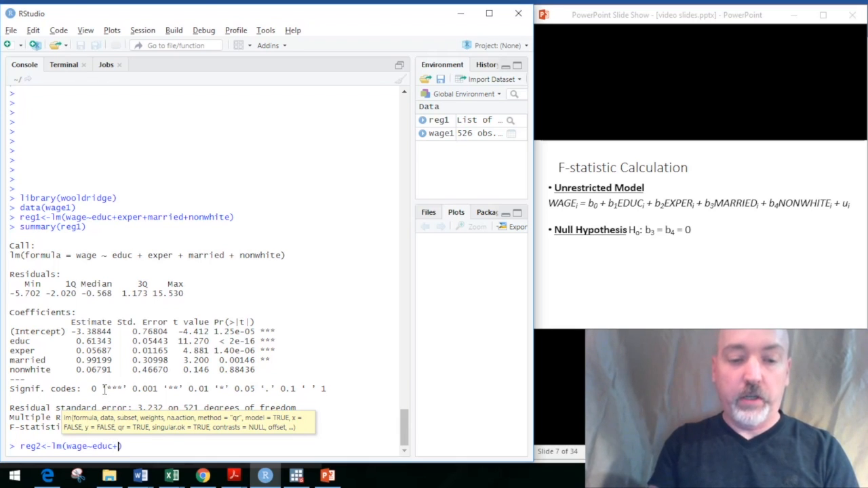
pyautogui.write('exper)')
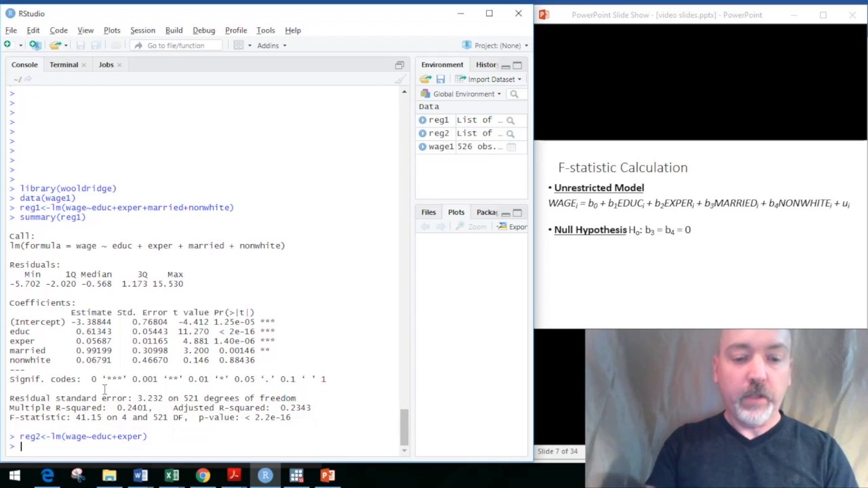
pyautogui.write('summary(reg2')
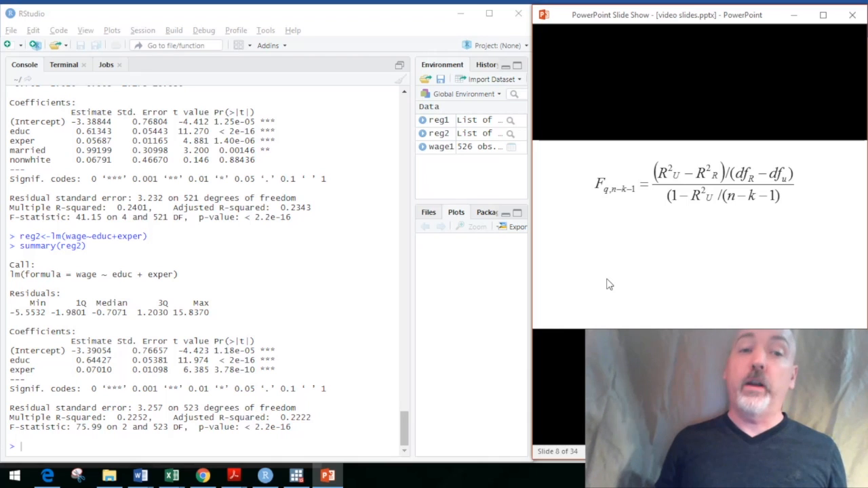
pyautogui.moveTo(389, 187)
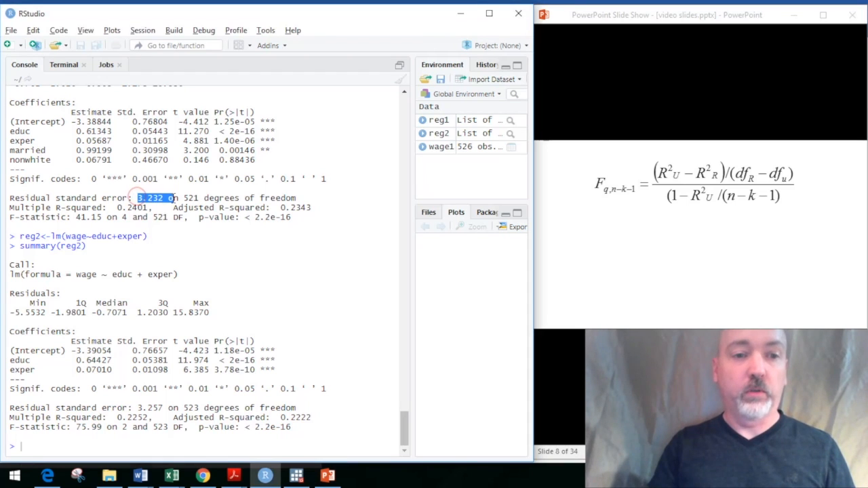
pyautogui.moveTo(136, 197); pyautogui.dragTo(224, 198)
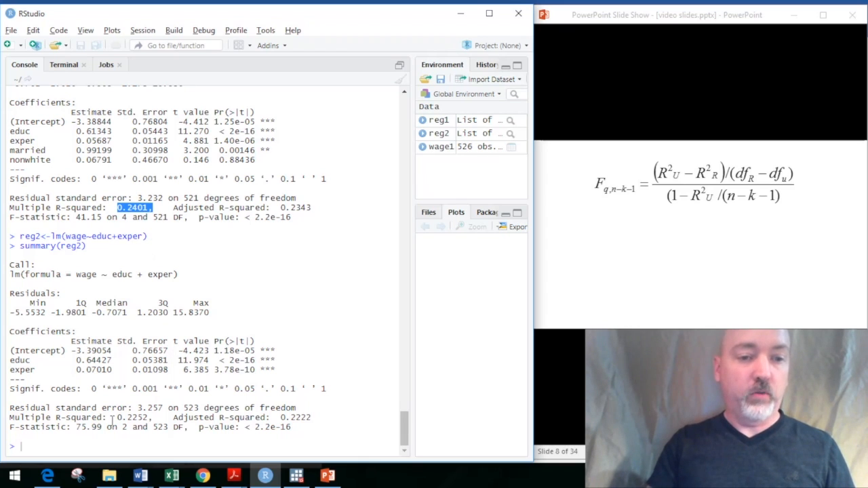
pyautogui.doubleClick(134, 417)
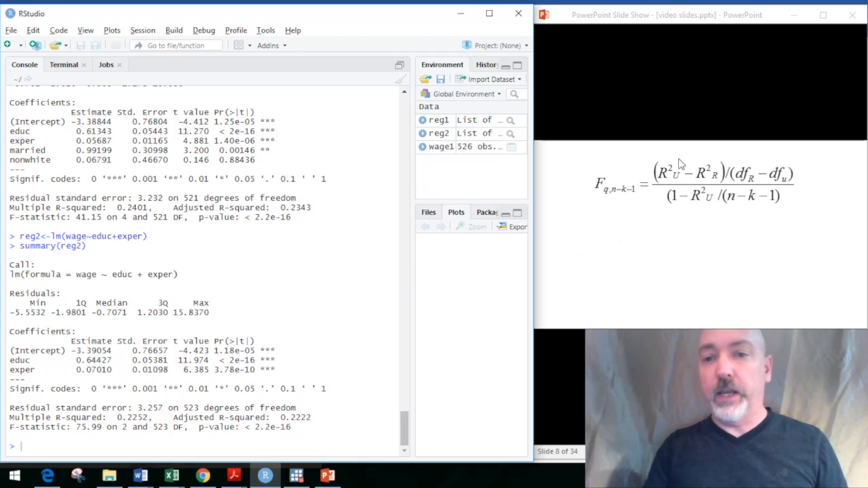
pyautogui.moveTo(665, 179)
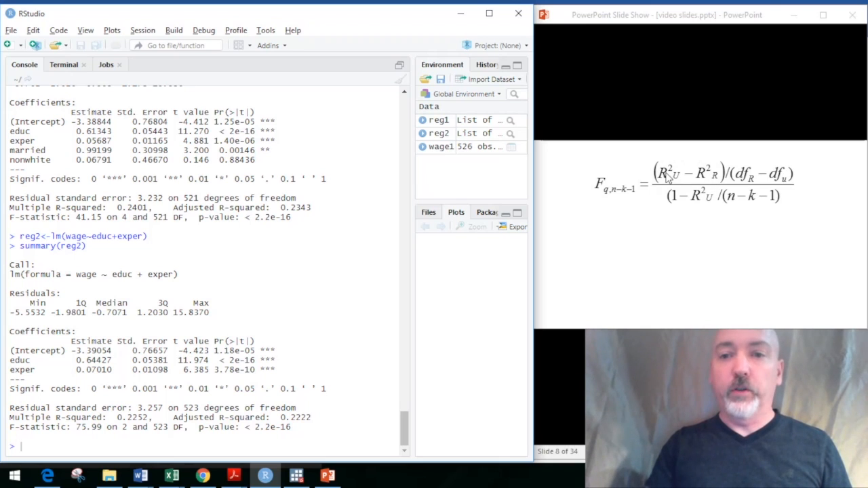
pyautogui.moveTo(746, 185)
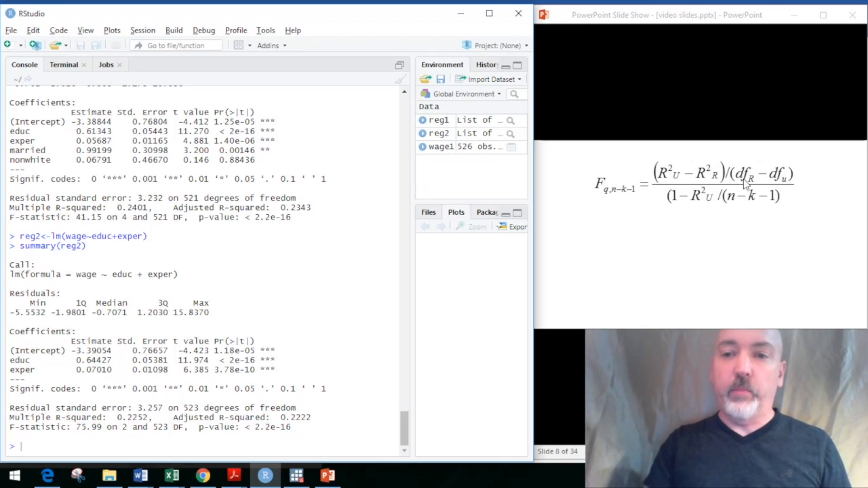
pyautogui.moveTo(787, 171)
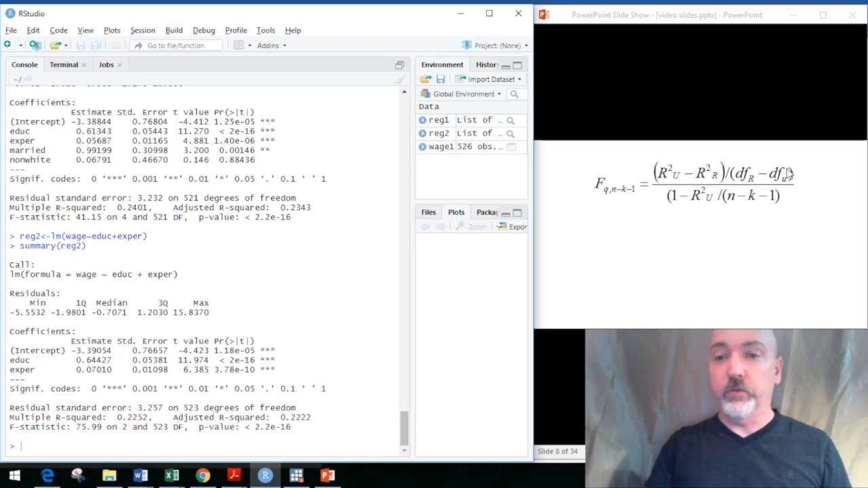
pyautogui.moveTo(770, 179)
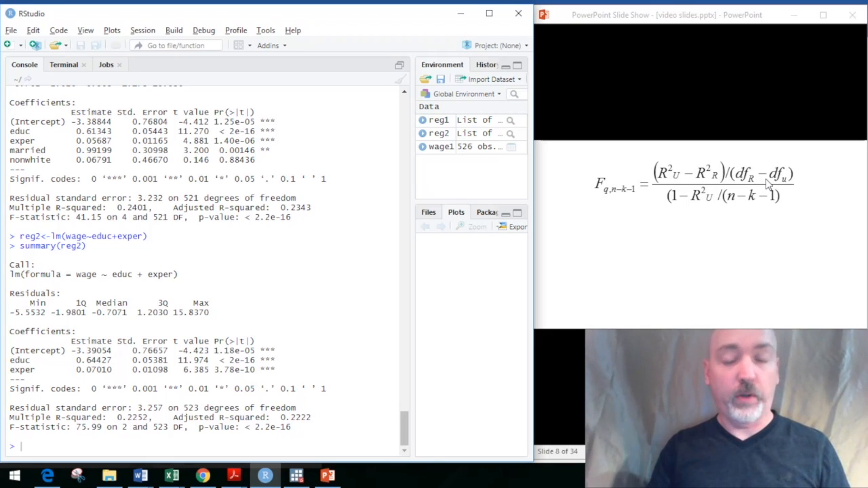
pyautogui.moveTo(759, 173)
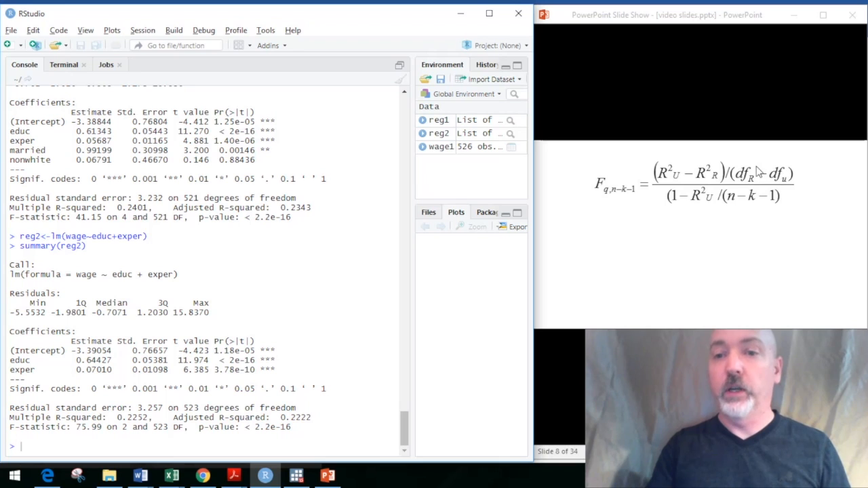
pyautogui.moveTo(710, 198)
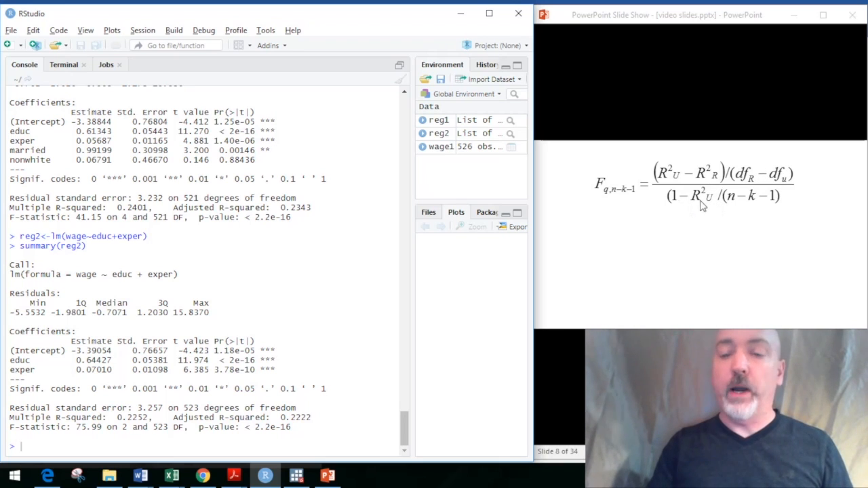
pyautogui.moveTo(719, 207)
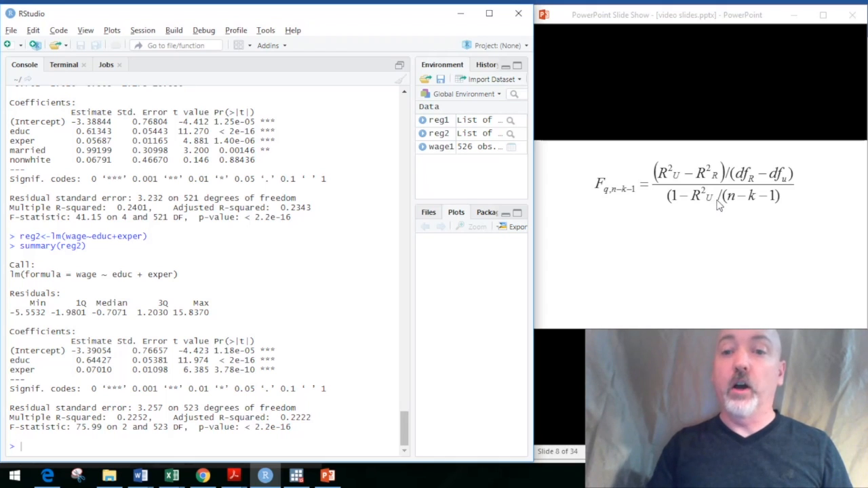
pyautogui.moveTo(733, 207)
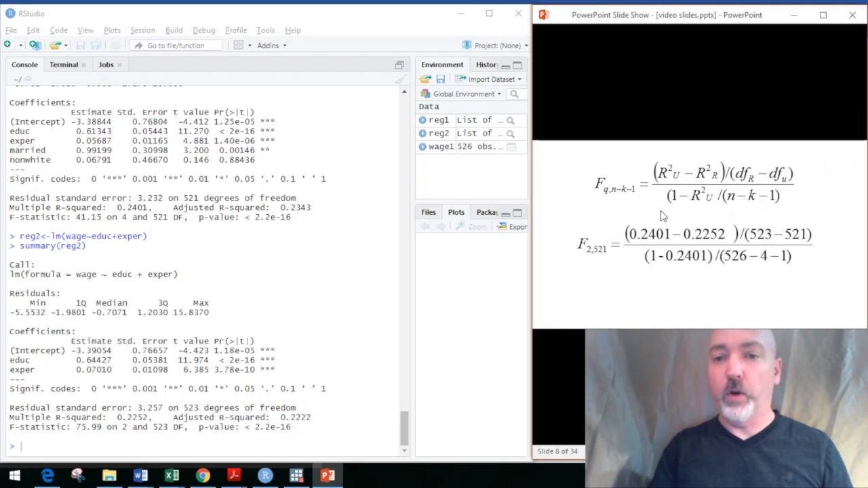
pyautogui.moveTo(690, 239)
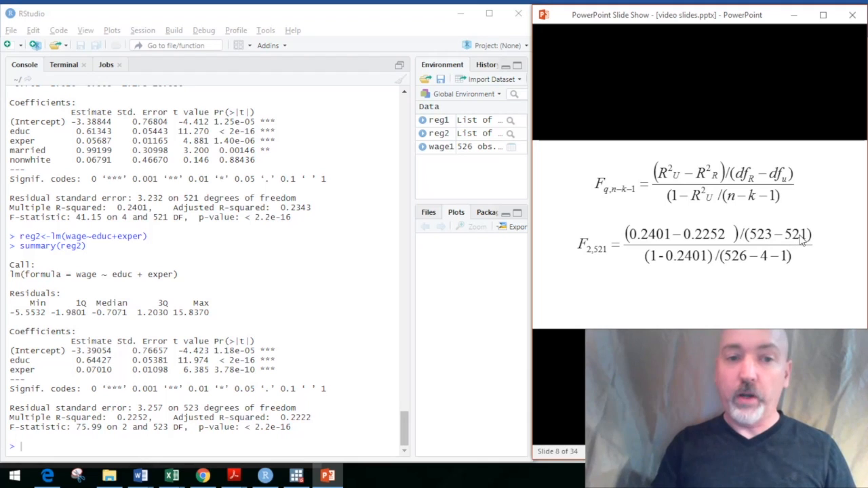
pyautogui.moveTo(656, 266)
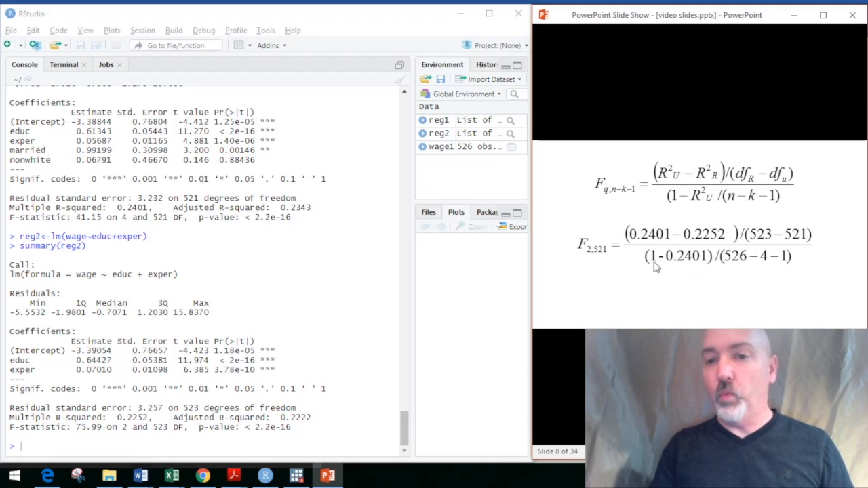
pyautogui.moveTo(755, 266)
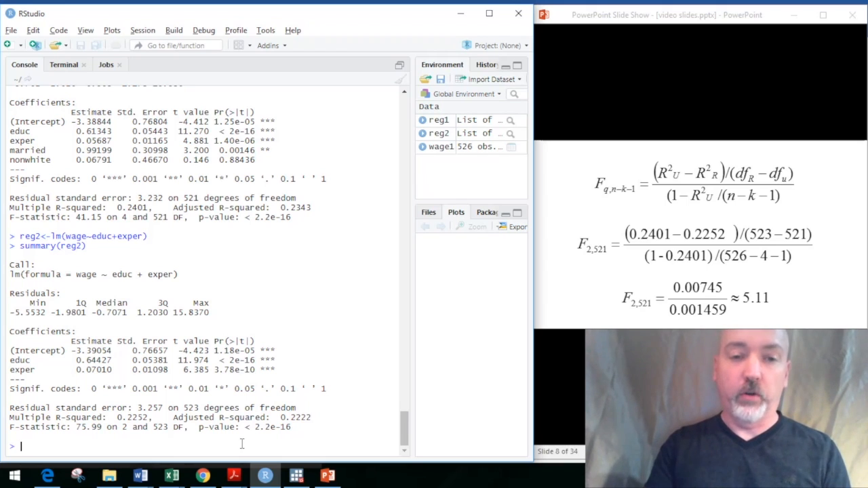
# - Run library(car) and create nullhyp <- c("married","nonwhite")
pyautogui.write('library')
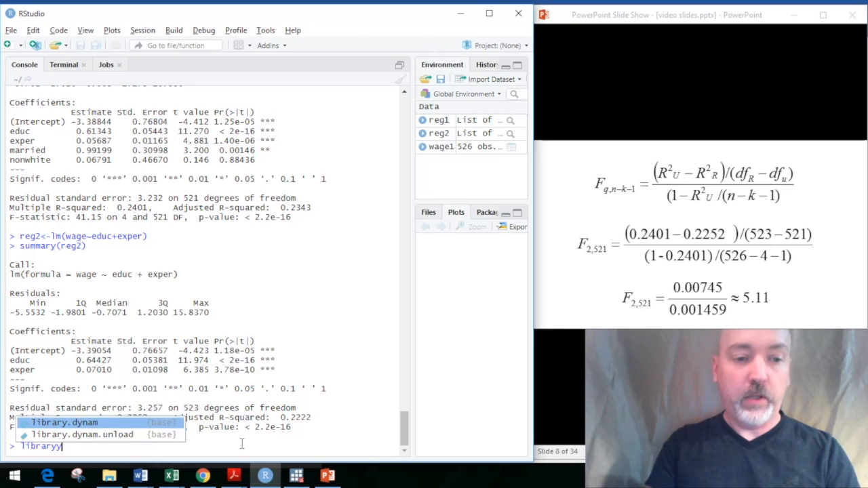
pyautogui.write('(car')
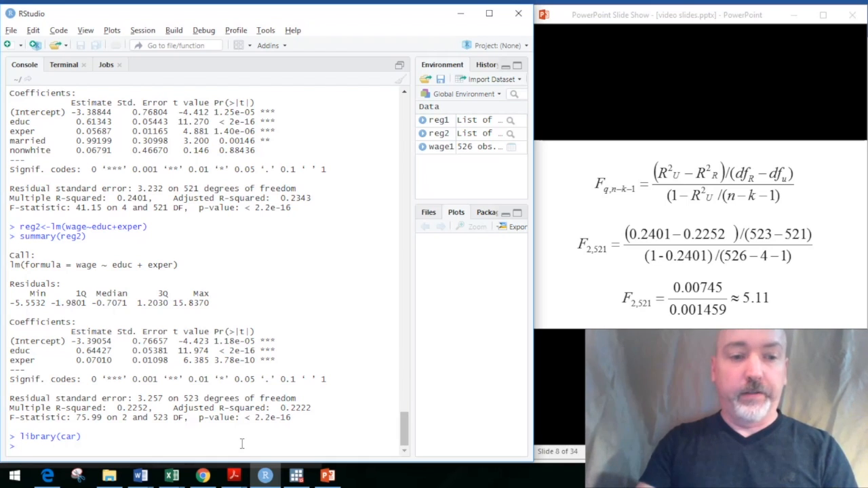
pyautogui.write('n')
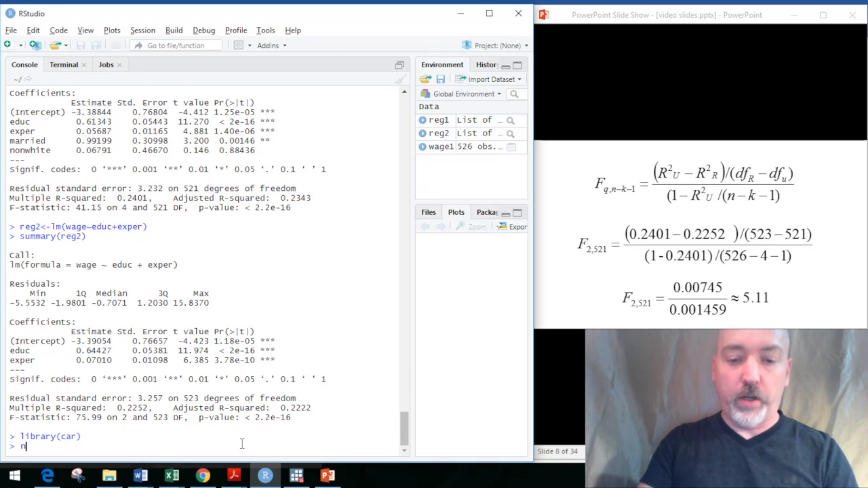
pyautogui.write('ullhyp')
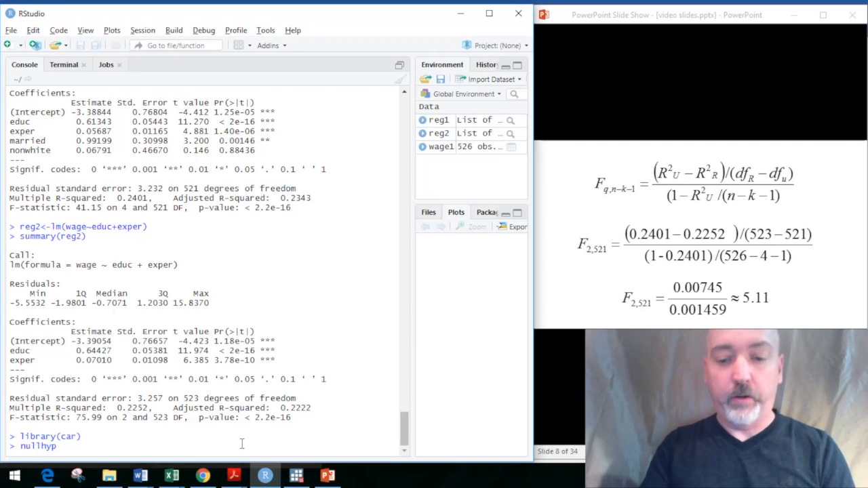
pyautogui.write('<-')
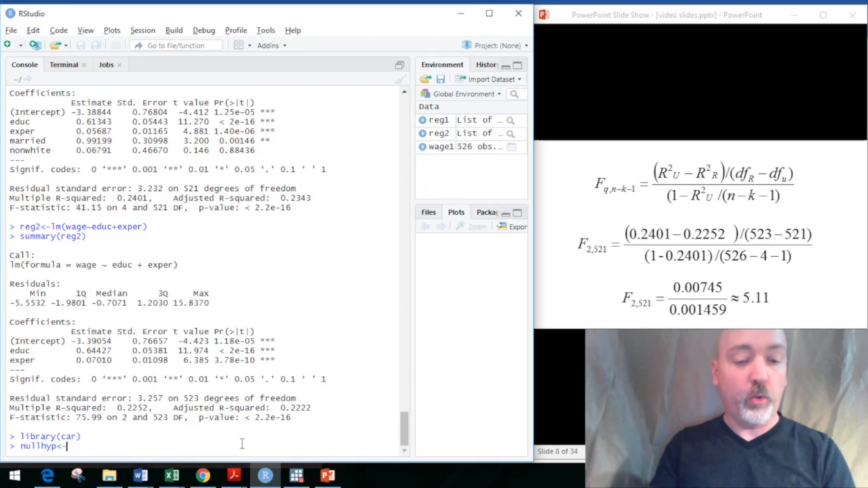
pyautogui.write('c')
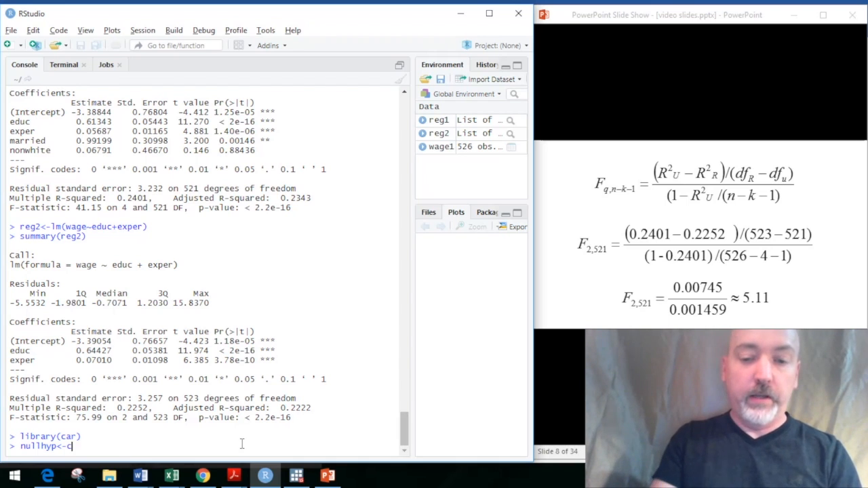
pyautogui.write('c(')
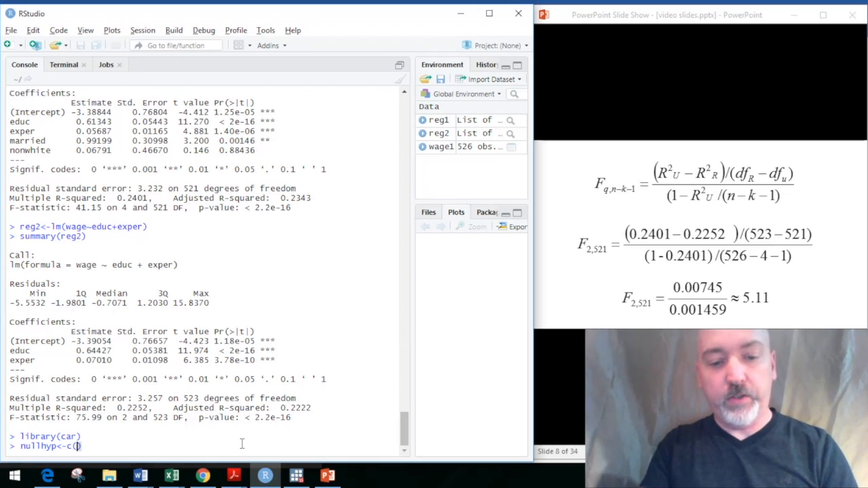
pyautogui.write('""')
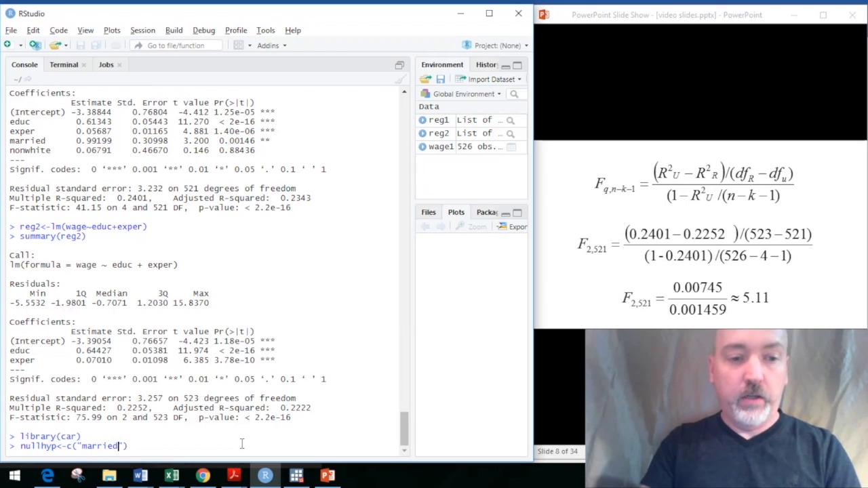
pyautogui.write(',')
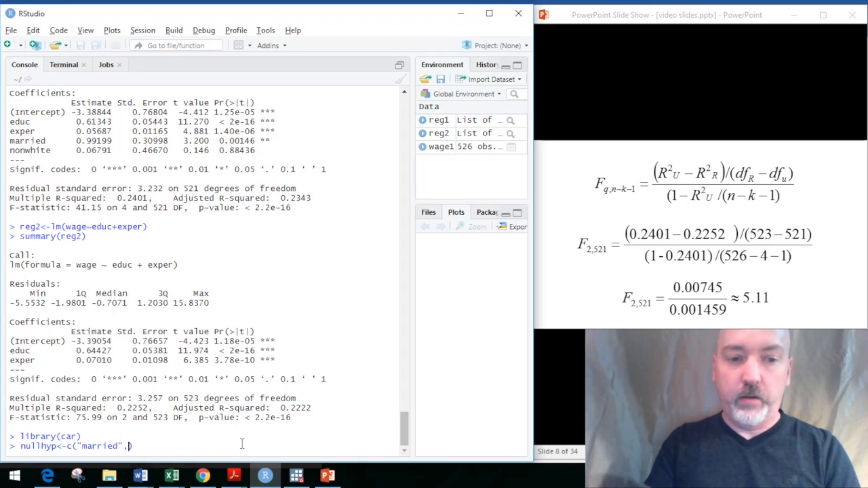
pyautogui.write('"')
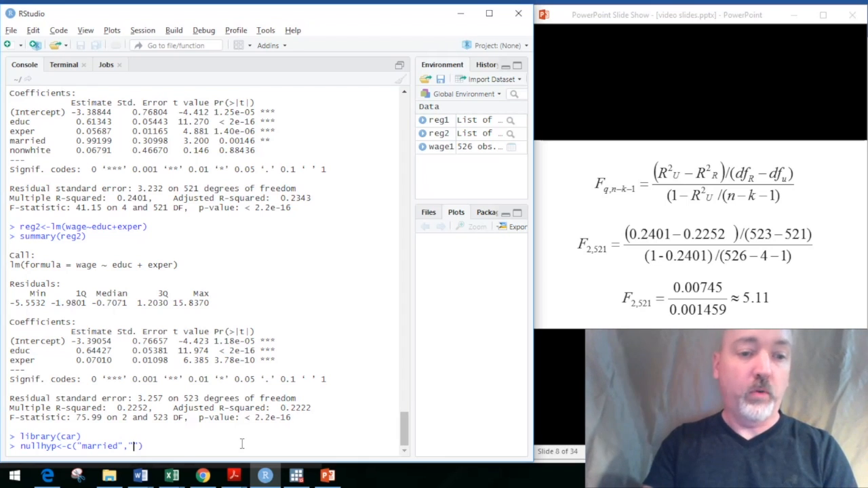
pyautogui.write('nonwhite')
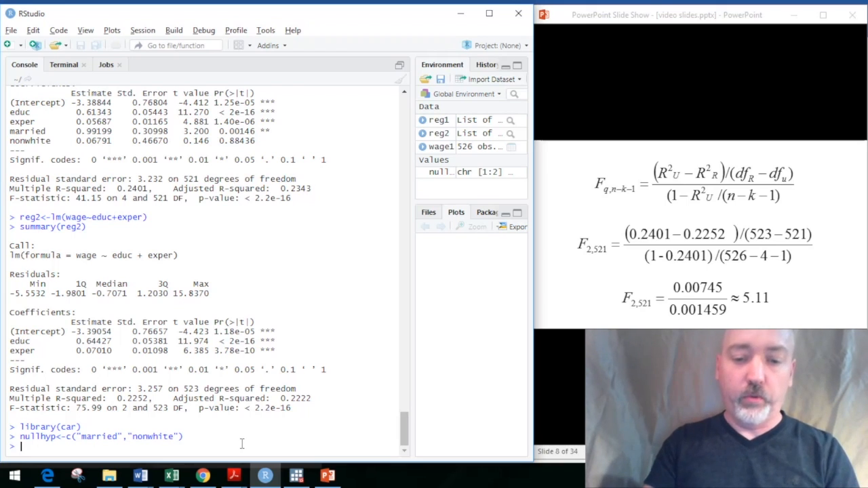
# - Run linearHypothesis(reg1, nullhyp), giving F = 5.1211 and p-value 0.006273
pyautogui.write('linear')
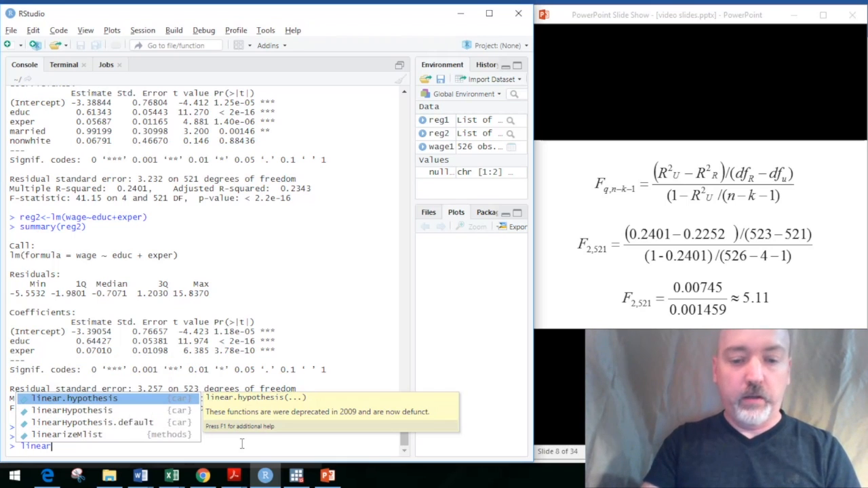
pyautogui.write('Hypothesis(')
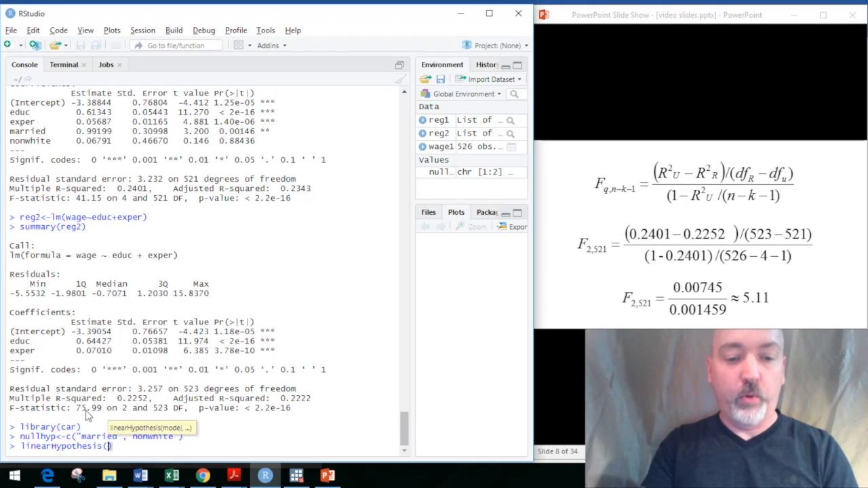
pyautogui.write('reg1,')
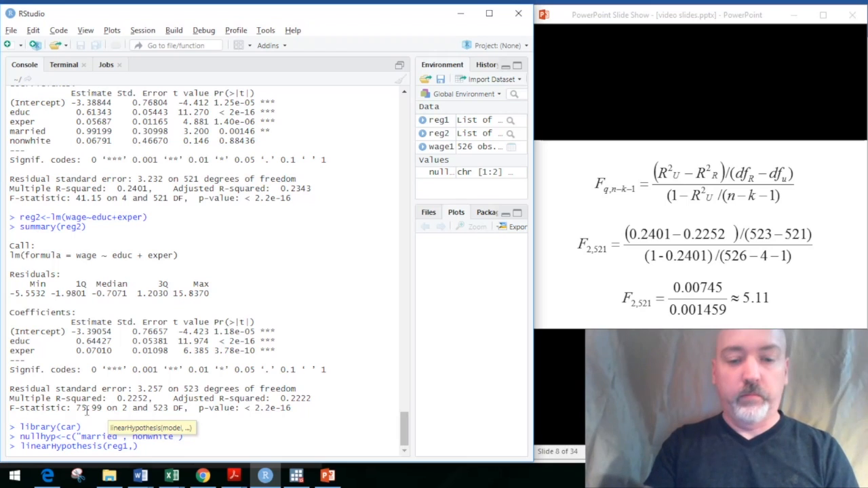
pyautogui.write('nullhyp')
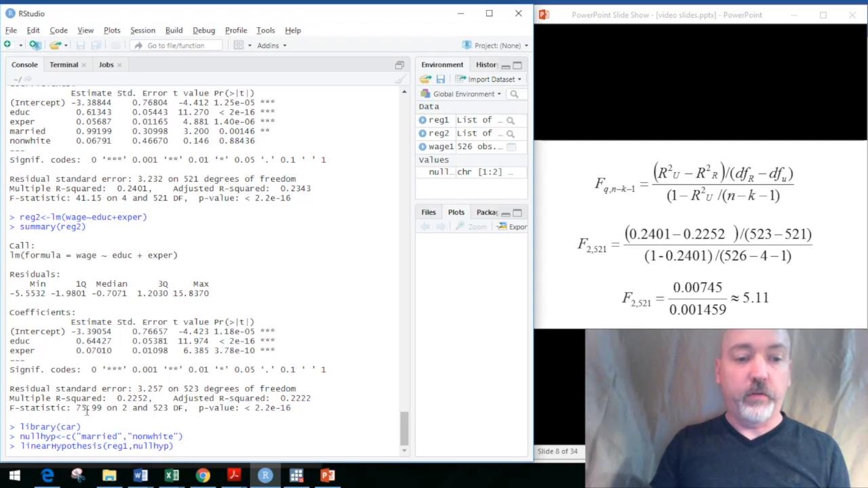
pyautogui.press('Return')
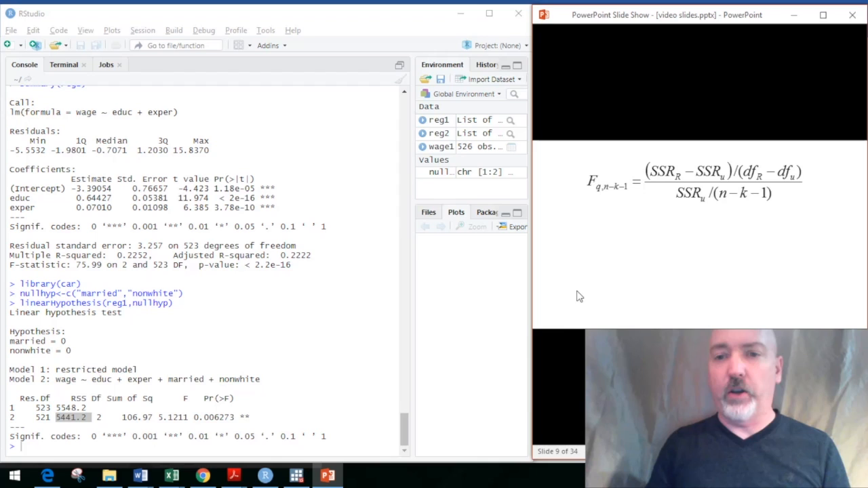
# - Advance the slides to the SSR-based F calculation and the 2.30 critical-value conclusion
pyautogui.press('right')
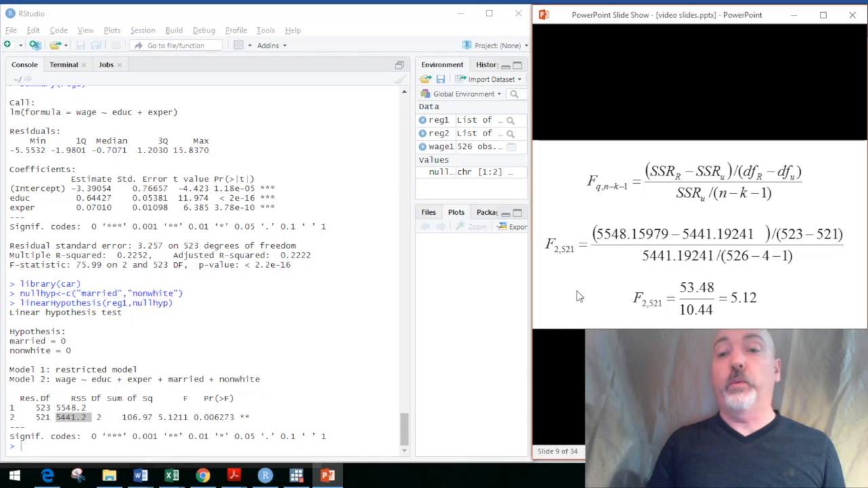
pyautogui.press('right')
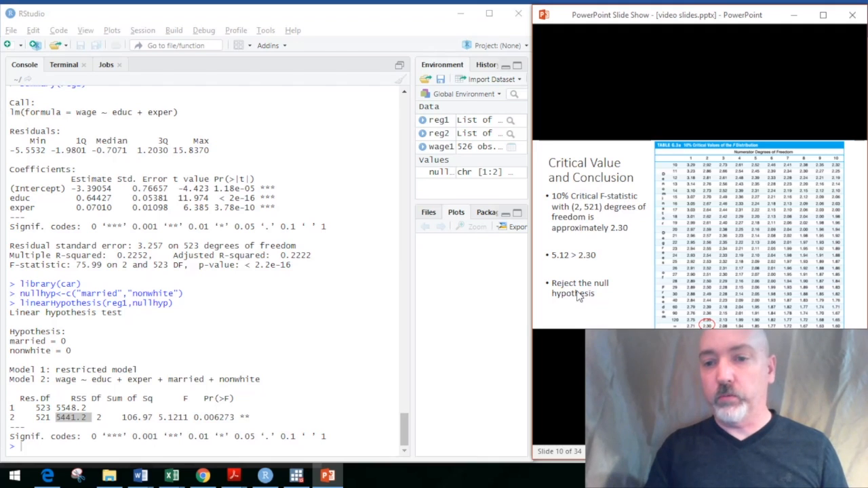
pyautogui.moveTo(764, 272)
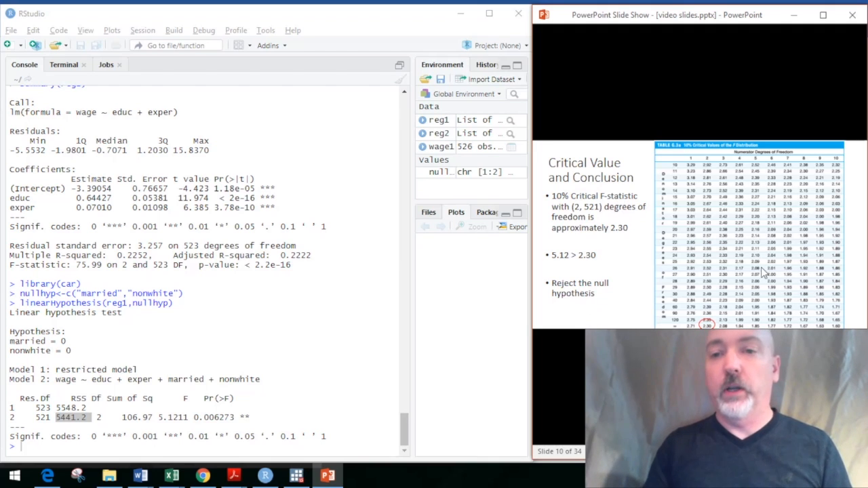
pyautogui.moveTo(699, 289)
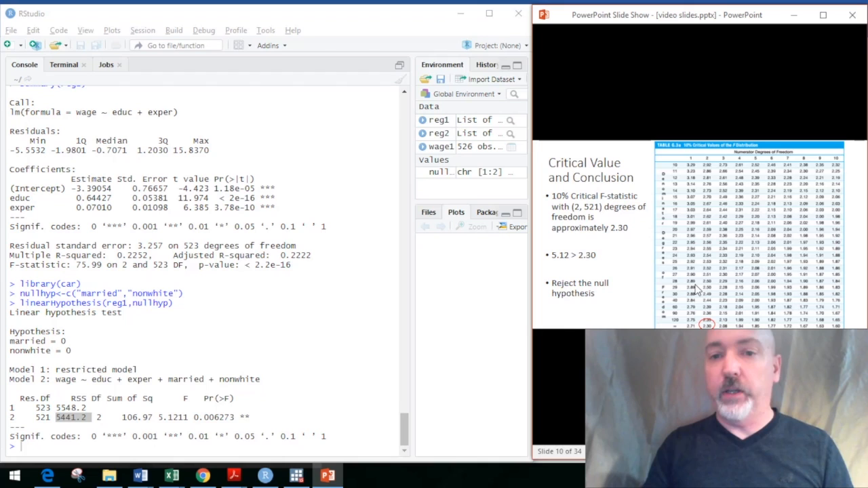
pyautogui.moveTo(702, 308)
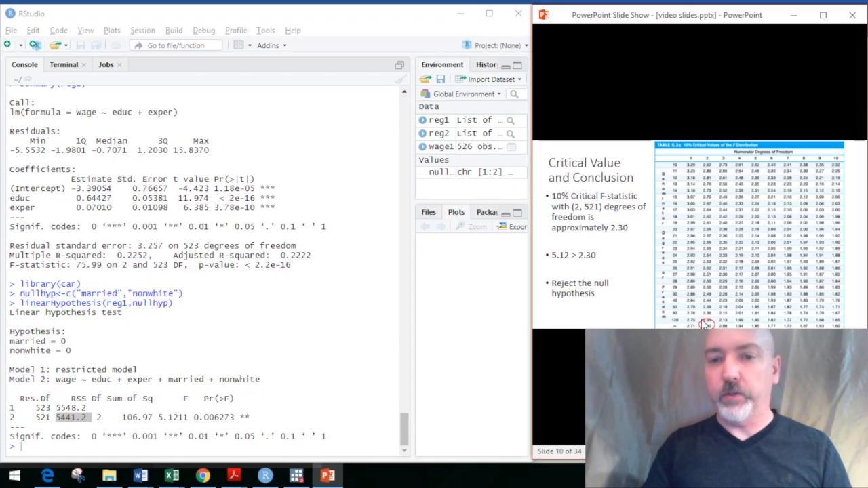
pyautogui.moveTo(582, 263)
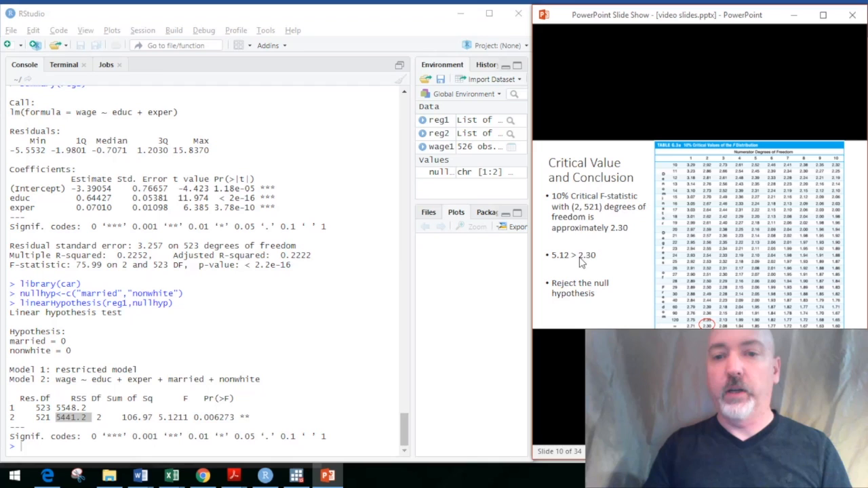